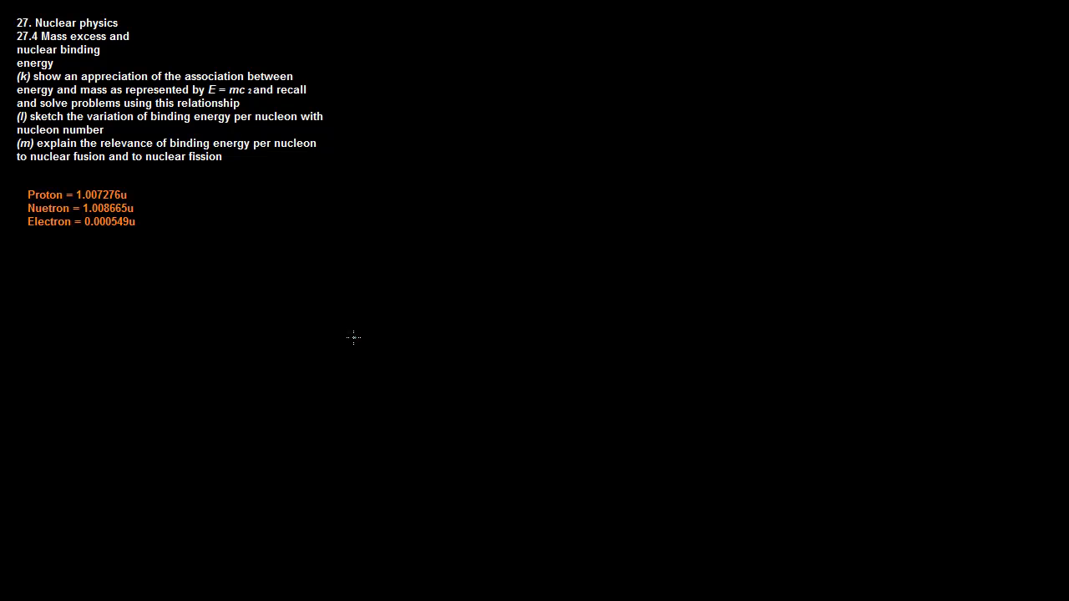
{"action": "mouse_move", "coordinate": [367, 331]}
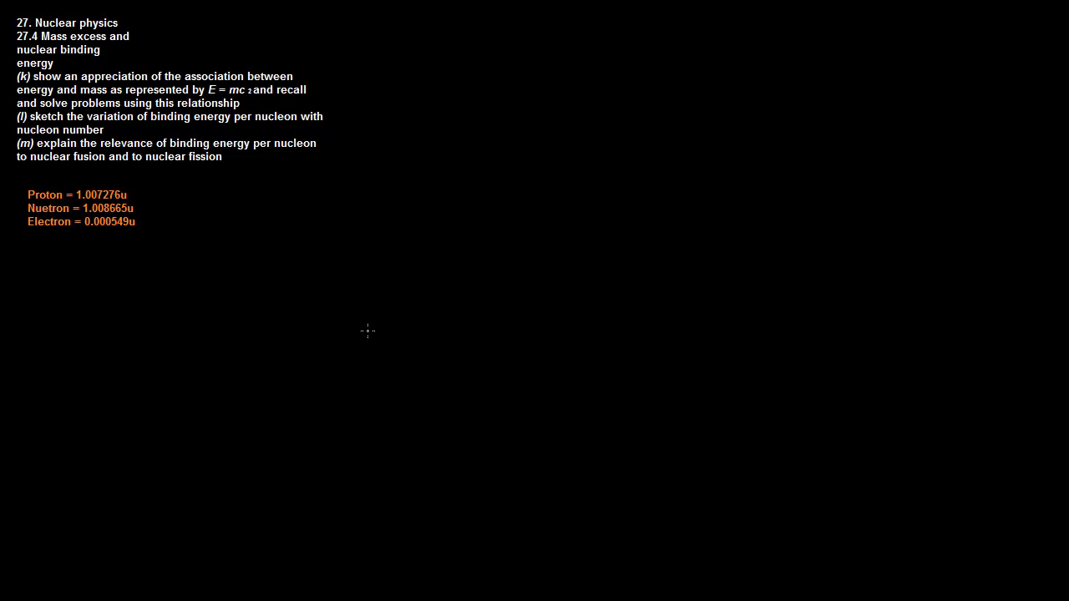
{"action": "mouse_move", "coordinate": [775, 304]}
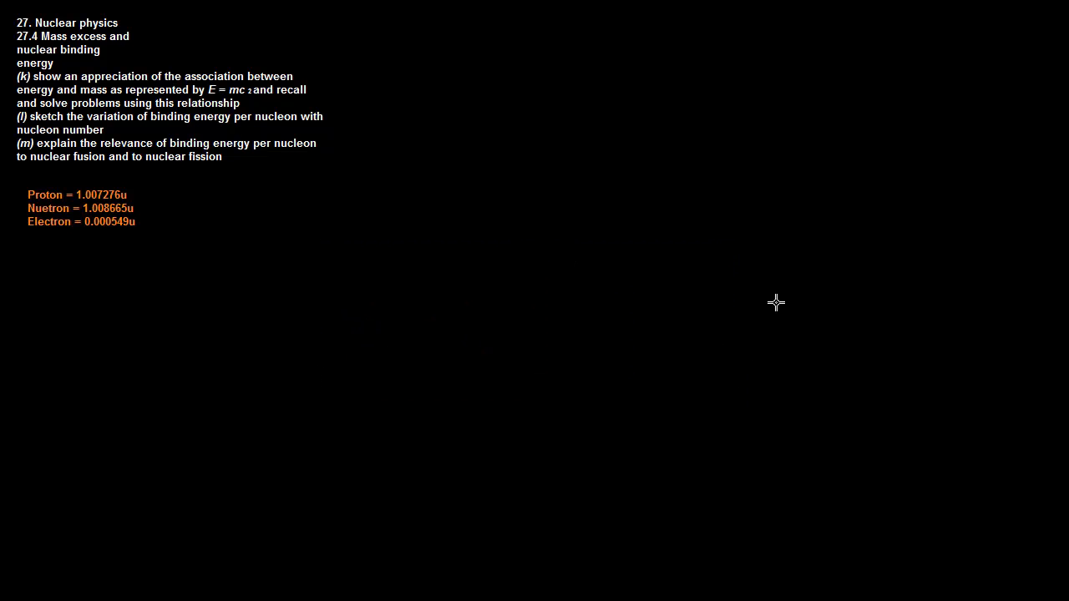
{"action": "mouse_move", "coordinate": [641, 103]}
{"action": "type", "text": "(2x 1.00"}
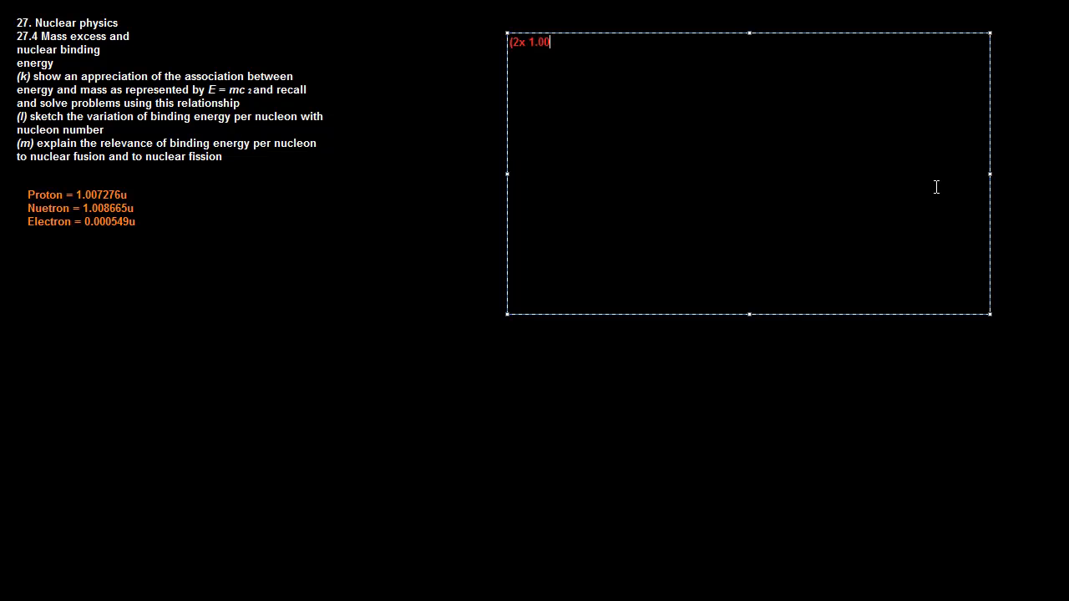
{"action": "type", "text": "7276u) + (2x1.008665u) = 4.031882u"}
{"action": "type", "text": "4.001"}
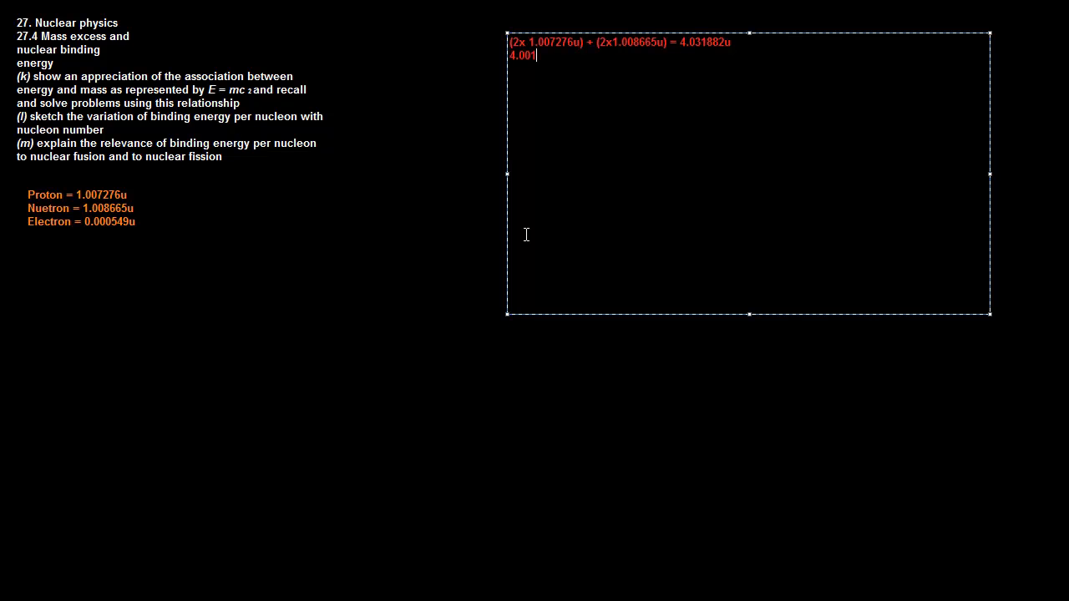
{"action": "type", "text": "508u"}
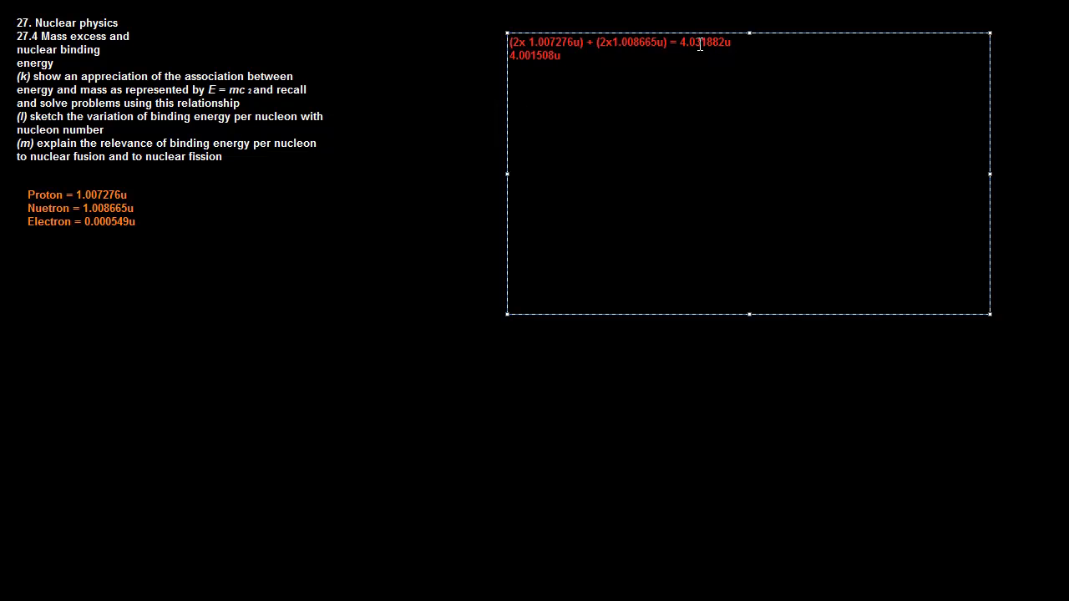